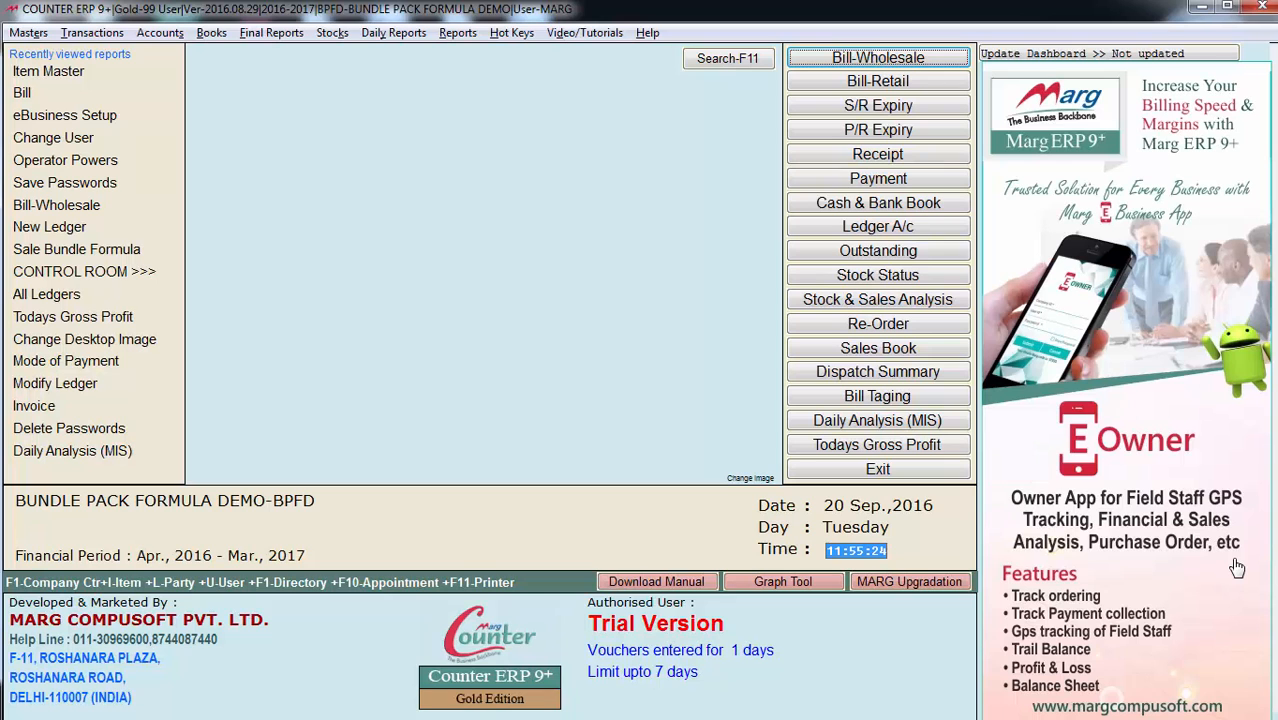
View the Control Room bundle settings, then bring up the Rate & Discount Master options
left_click(24, 32)
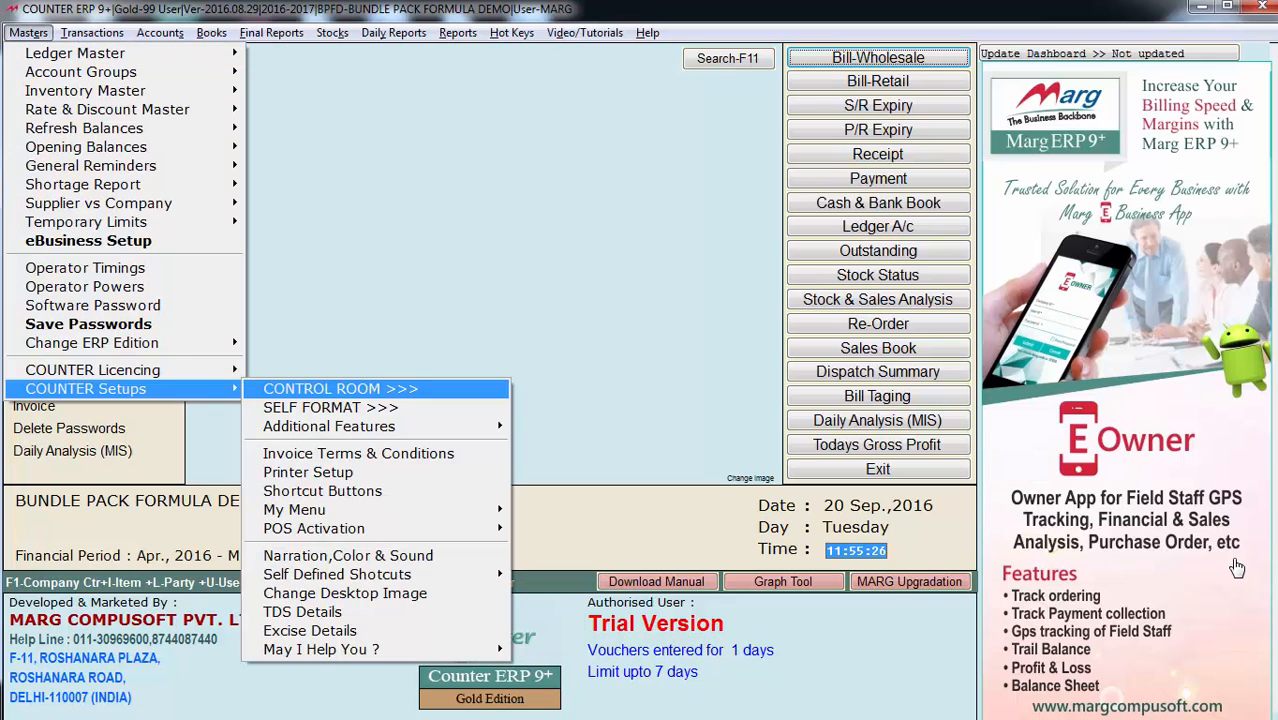
left_click(340, 388)
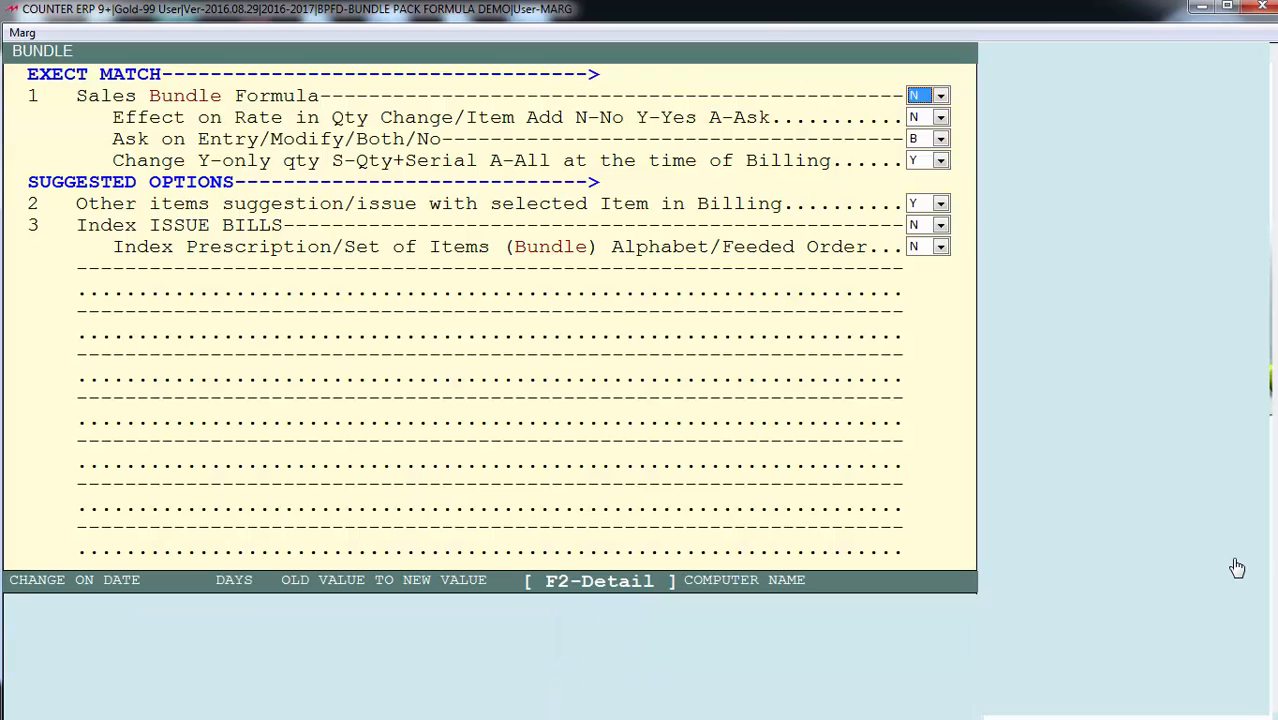
left_click(936, 96)
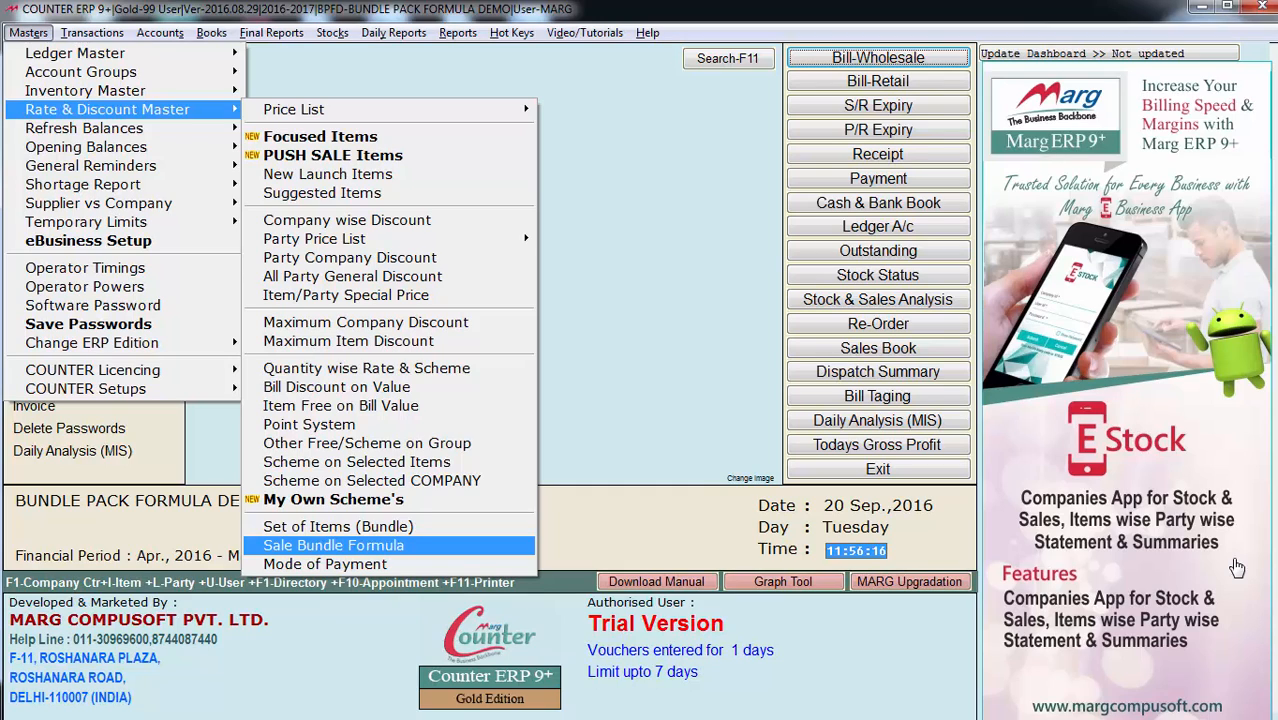
Start a Sale Bundle Formula for the DUAL CORE COMPUTER product
left_click(332, 544)
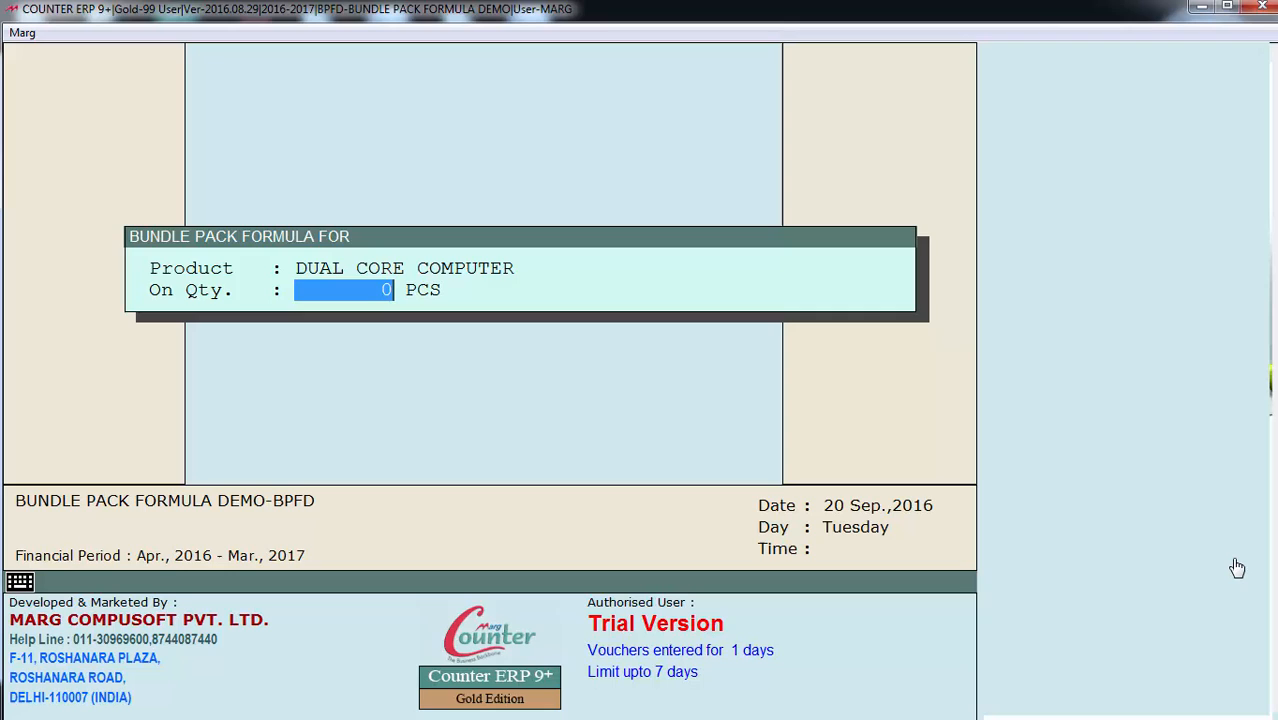
Enter quantity 1, add CPU, keyboard, monitor and other parts, and save the formula
type("1")
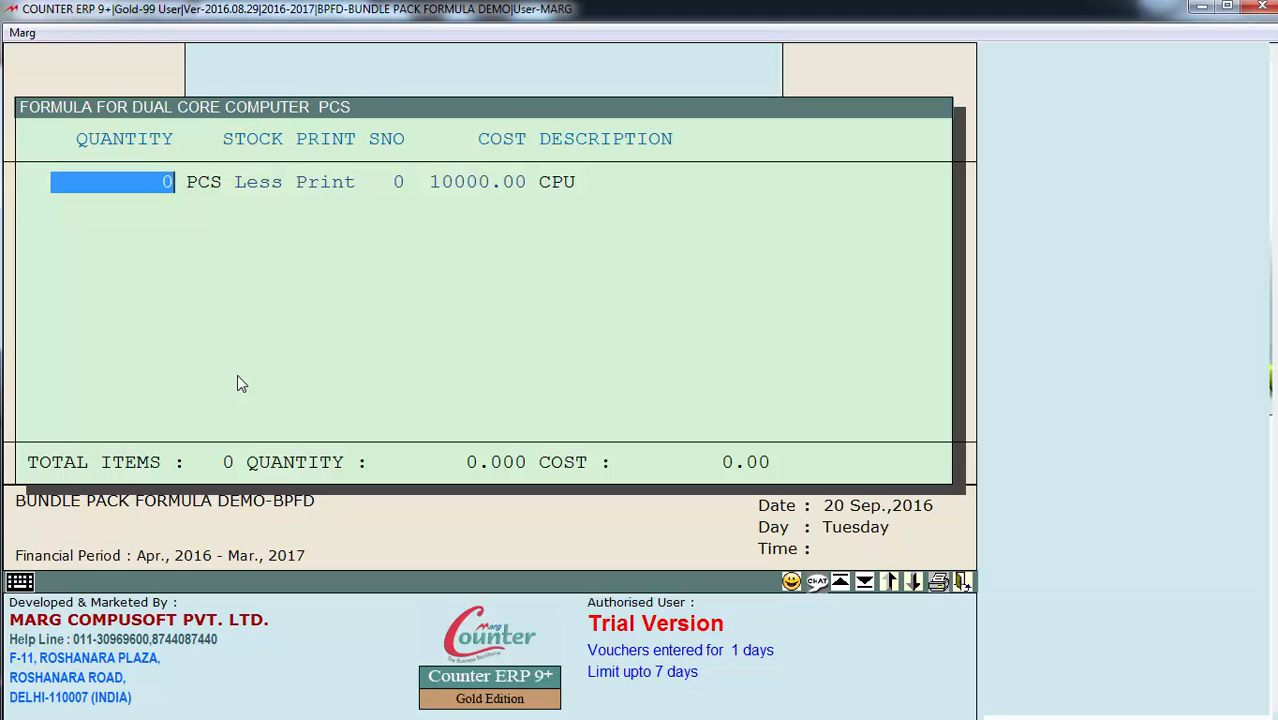
type("1")
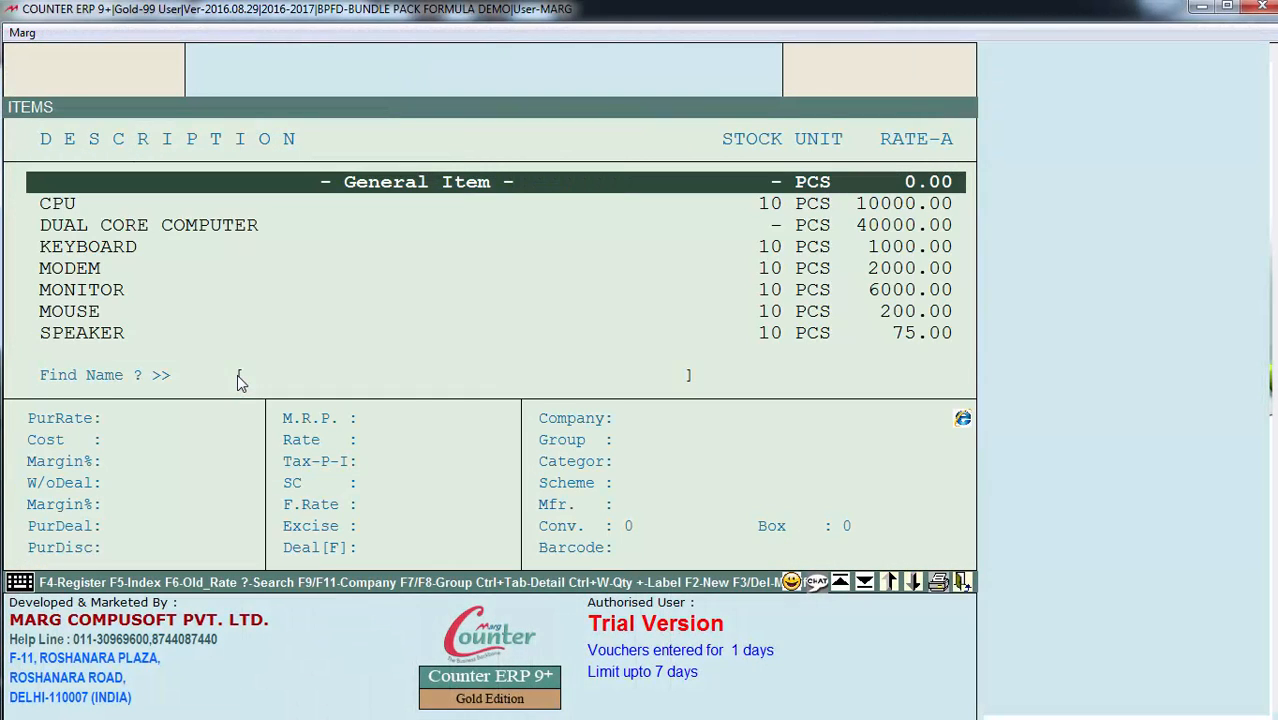
left_click(88, 246)
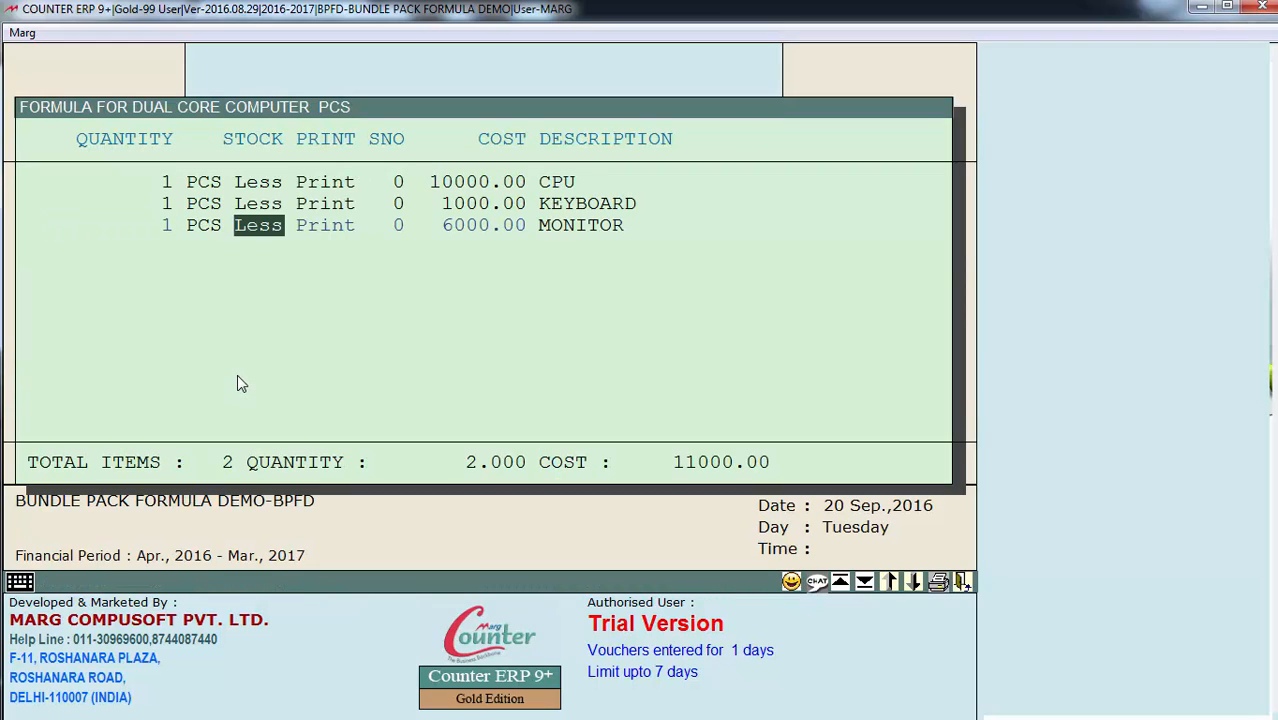
key("Right")
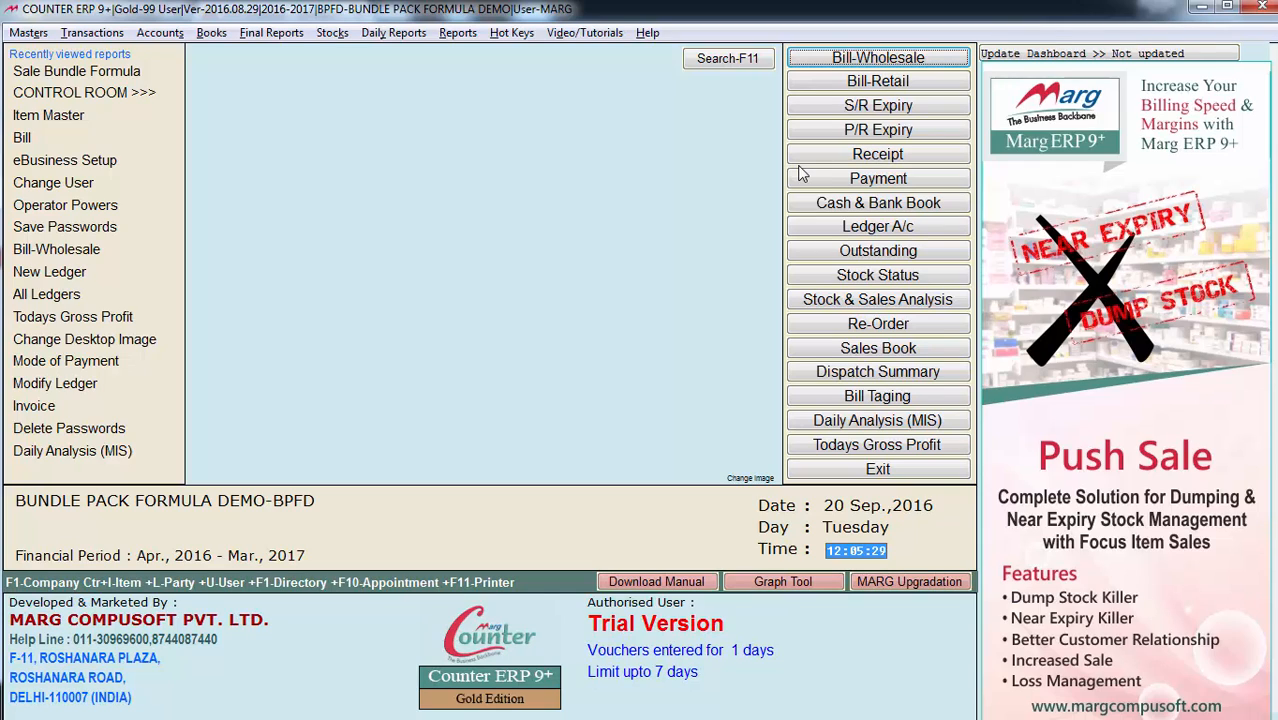
mouse_move(1240, 568)
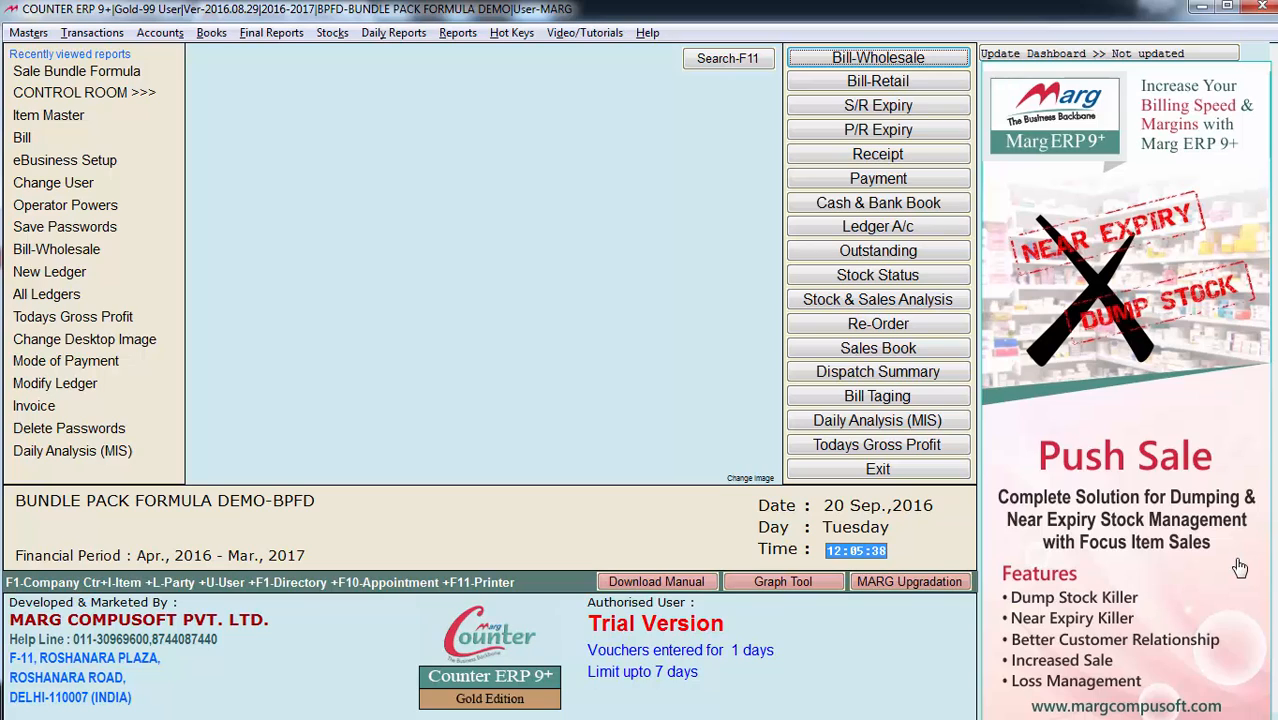
left_click(22, 36)
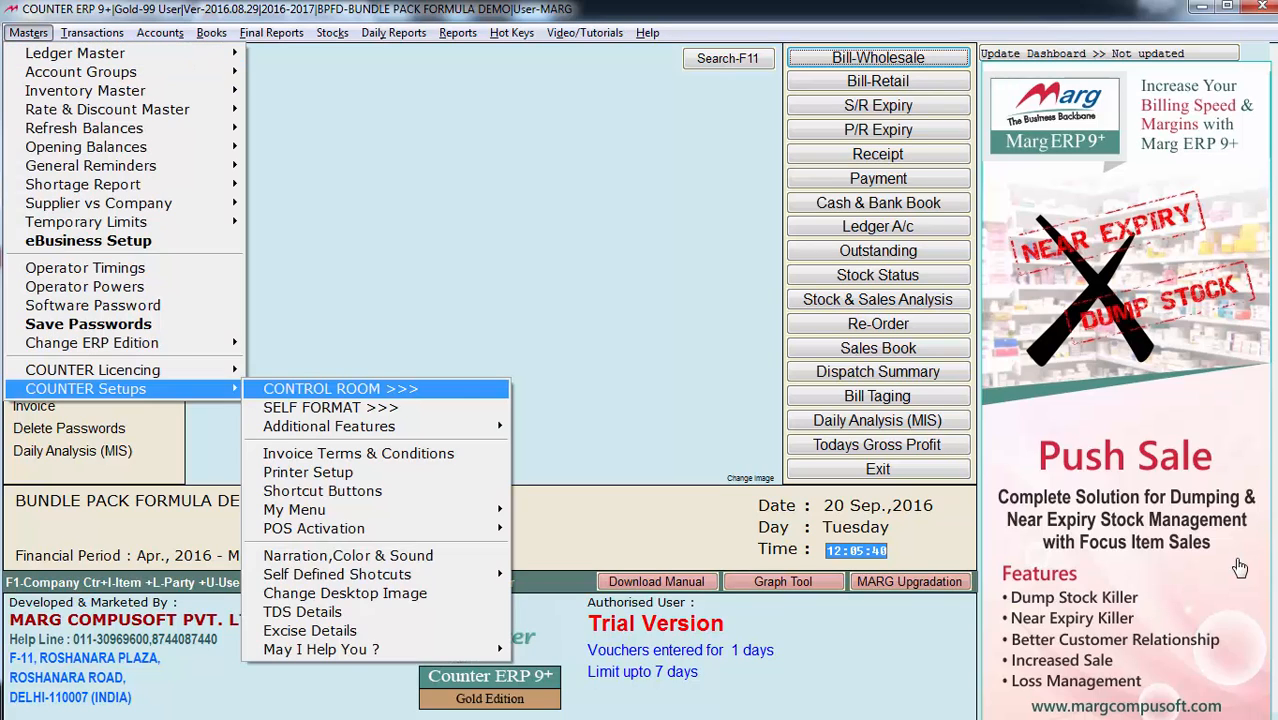
left_click(312, 408)
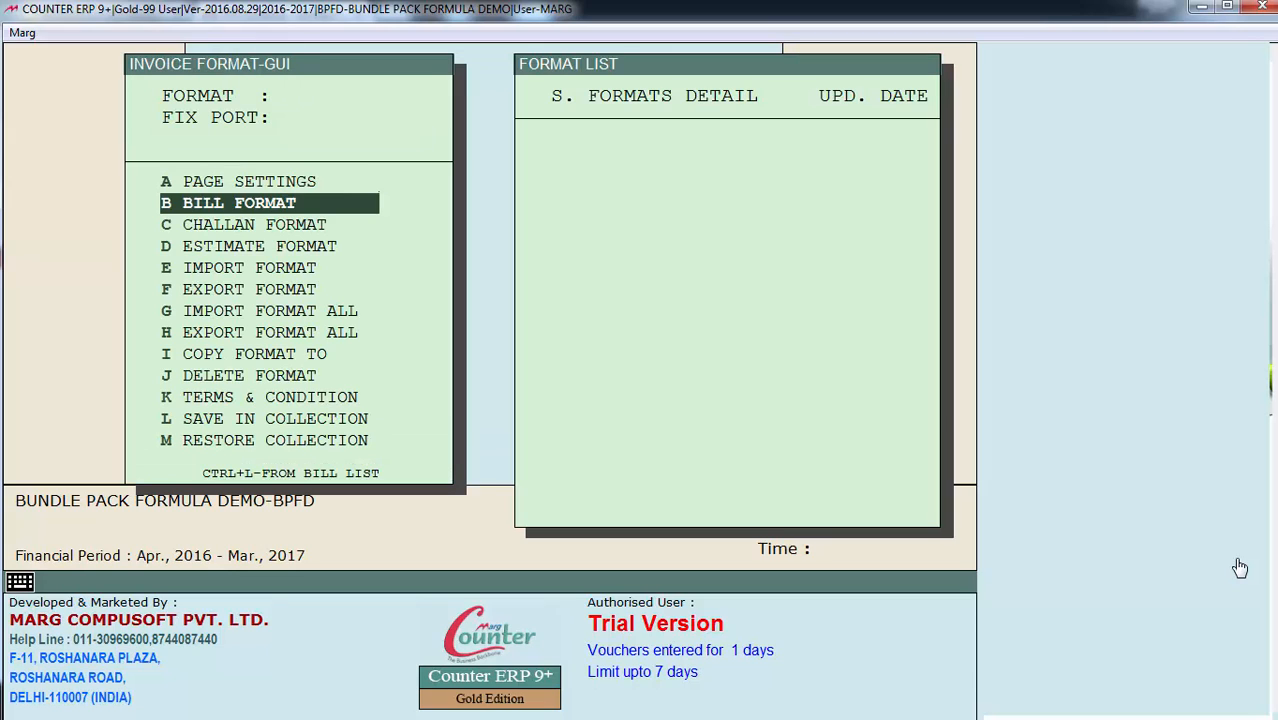
left_click(248, 180)
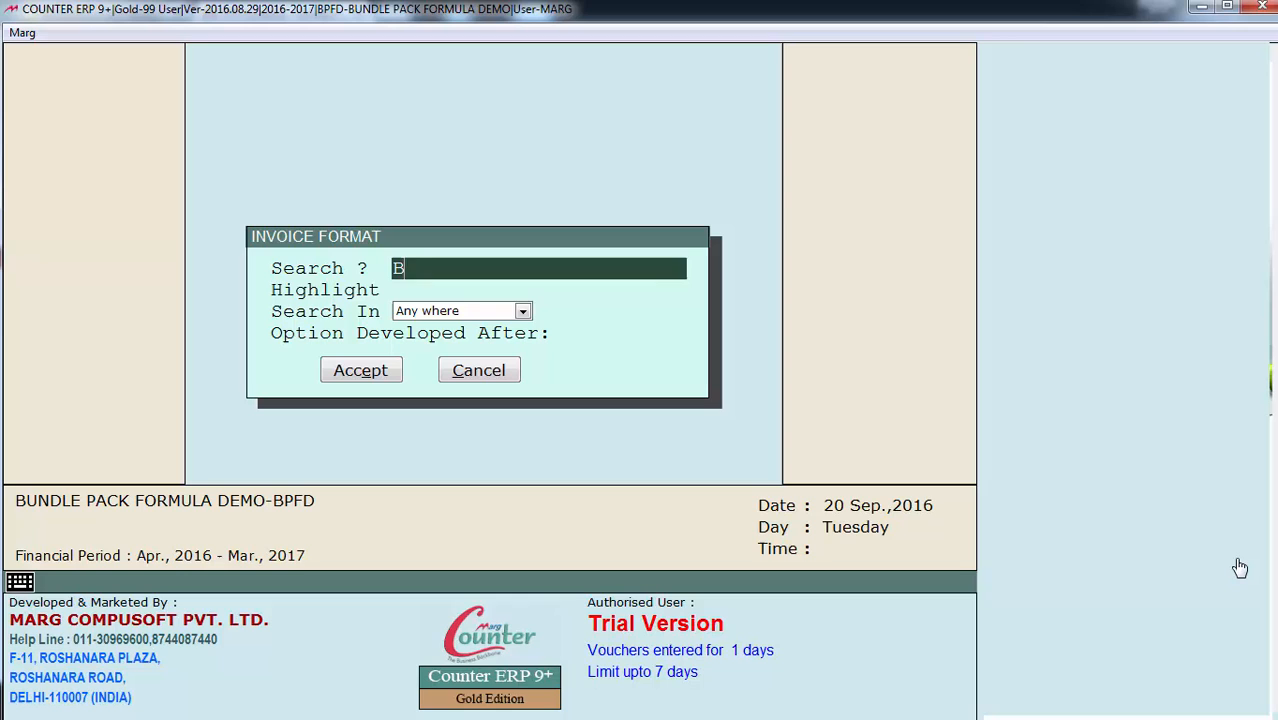
left_click(360, 370)
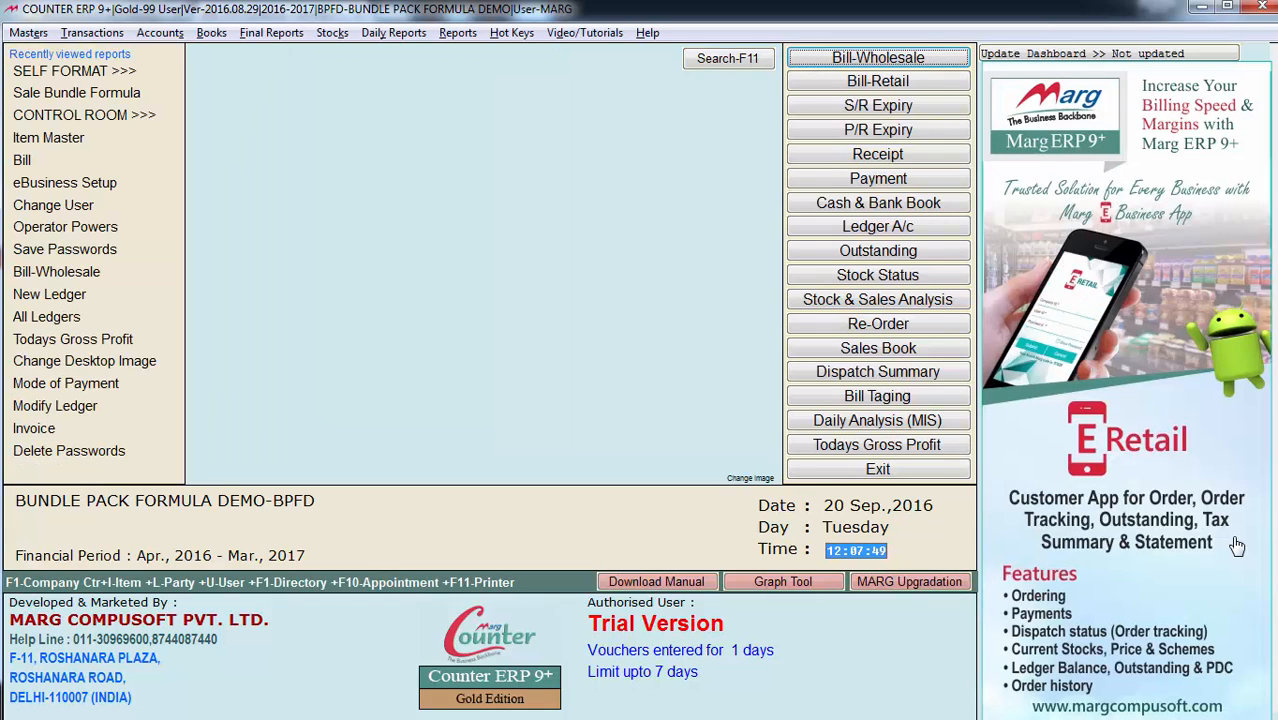
Create a retail invoice for one Dual Core Computer, set payment mode, save and preview it
left_click(876, 56)
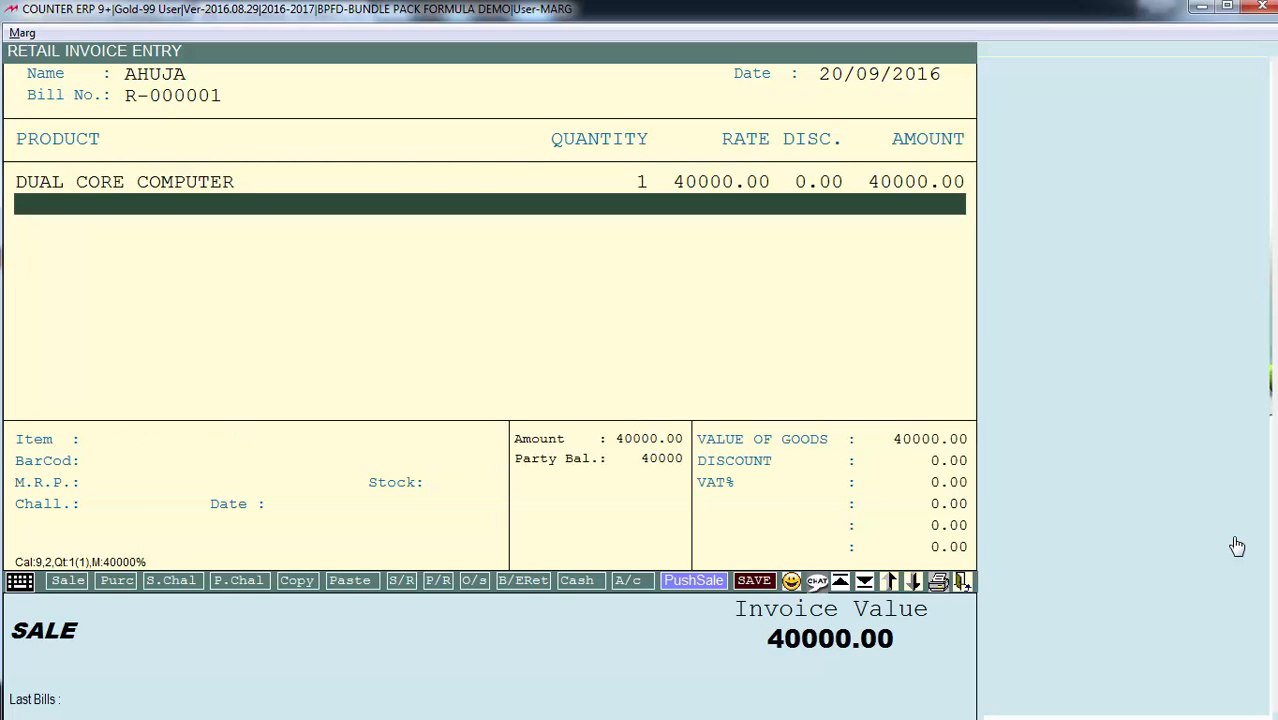
left_click(754, 580)
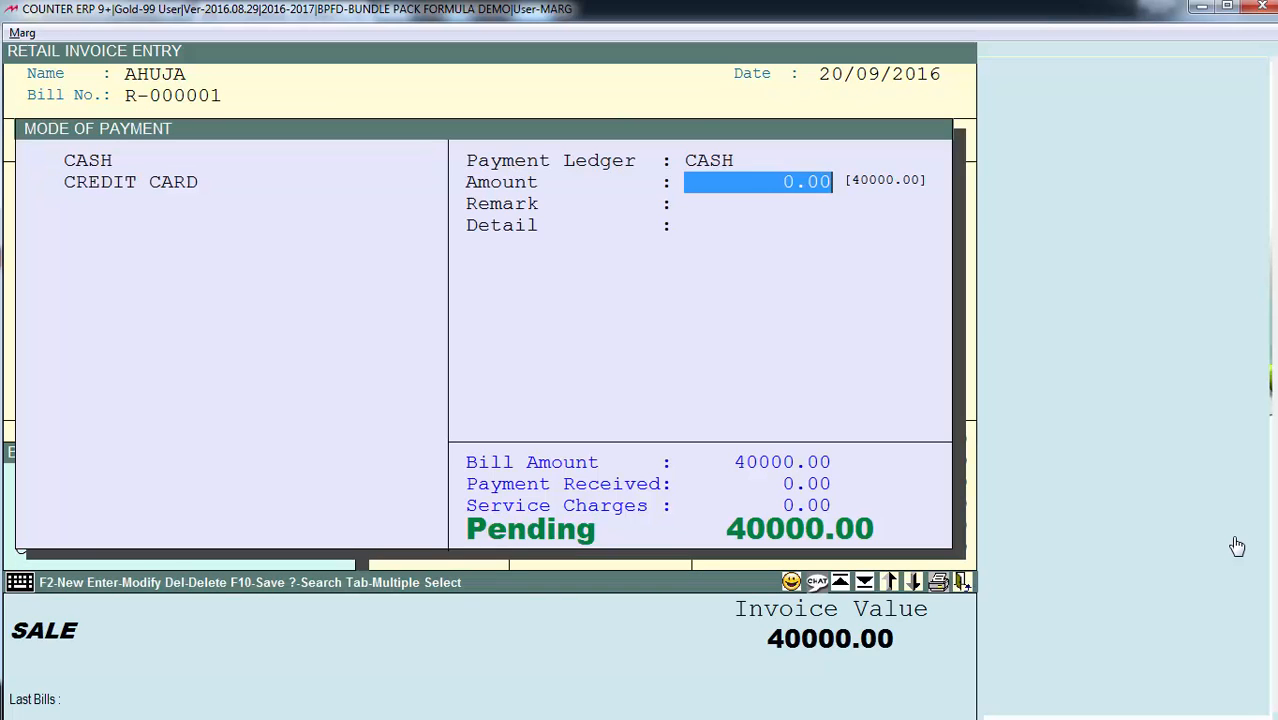
key("Enter")
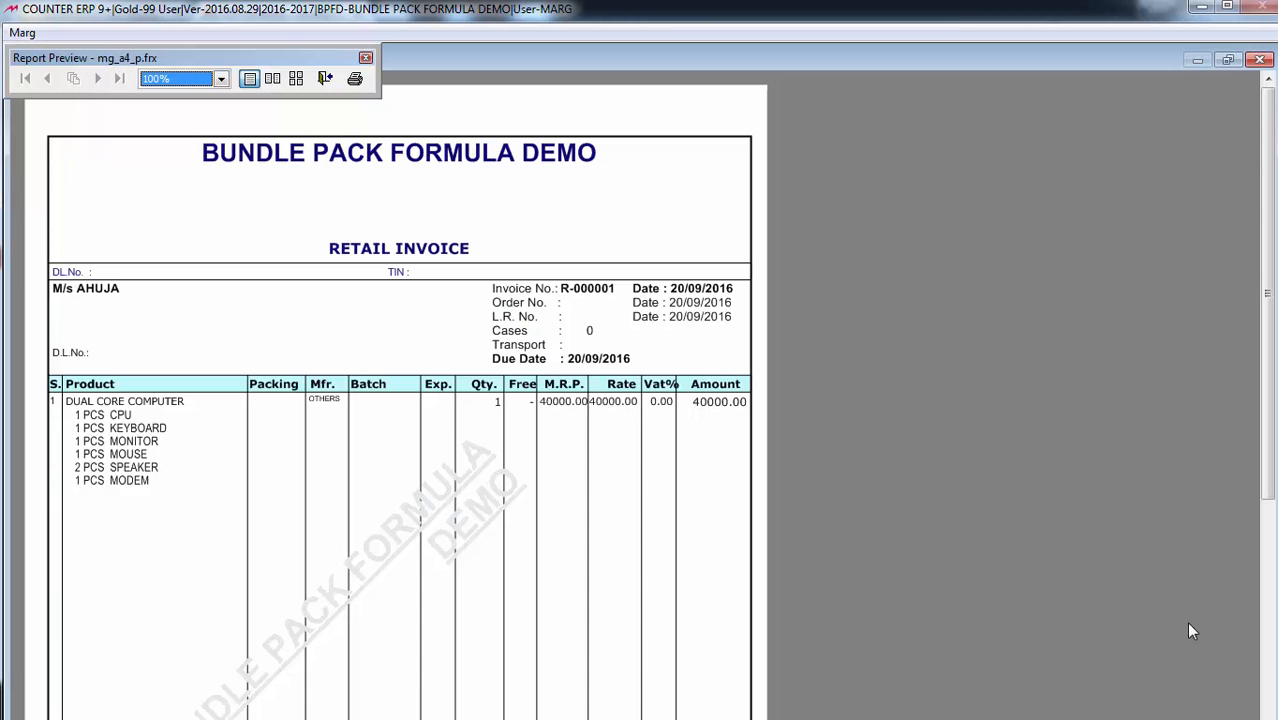
mouse_move(666, 460)
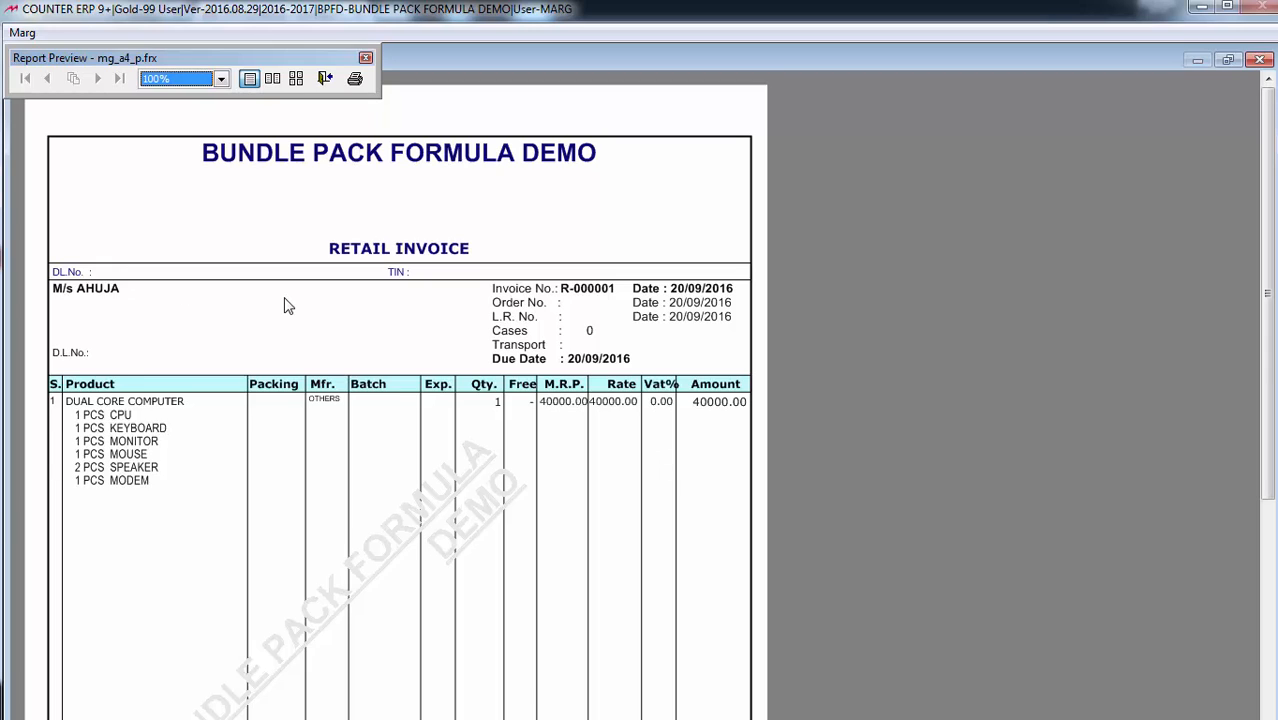
mouse_move(334, 292)
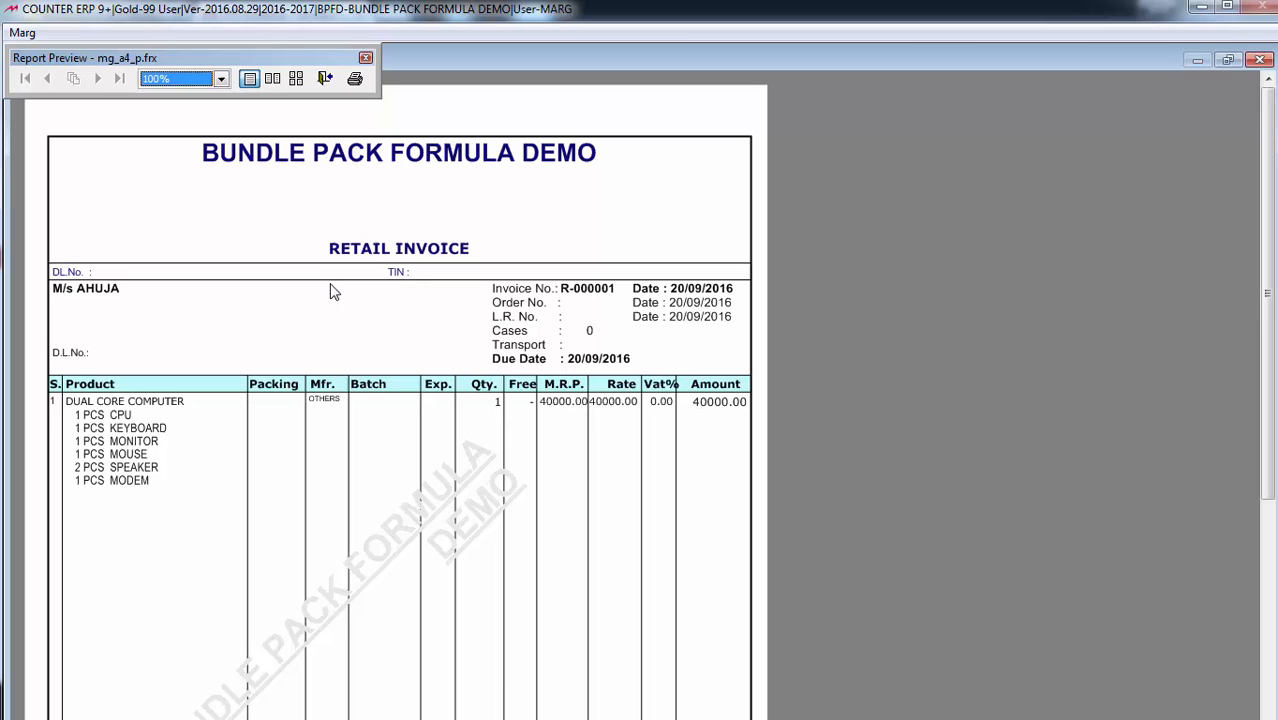
Close the invoice preview to check the item list's reduced component stock
left_click(362, 56)
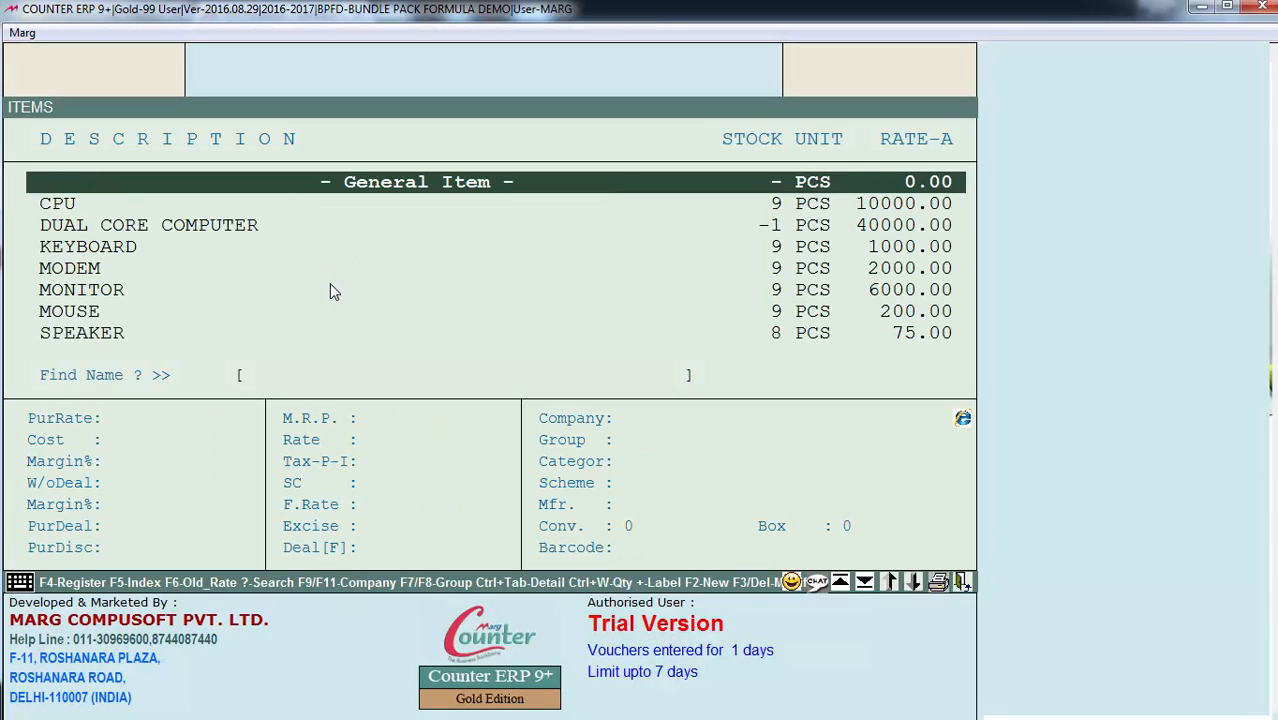
Bring up the Masters menu with the COUNTER Setups submenu
left_click(56, 204)
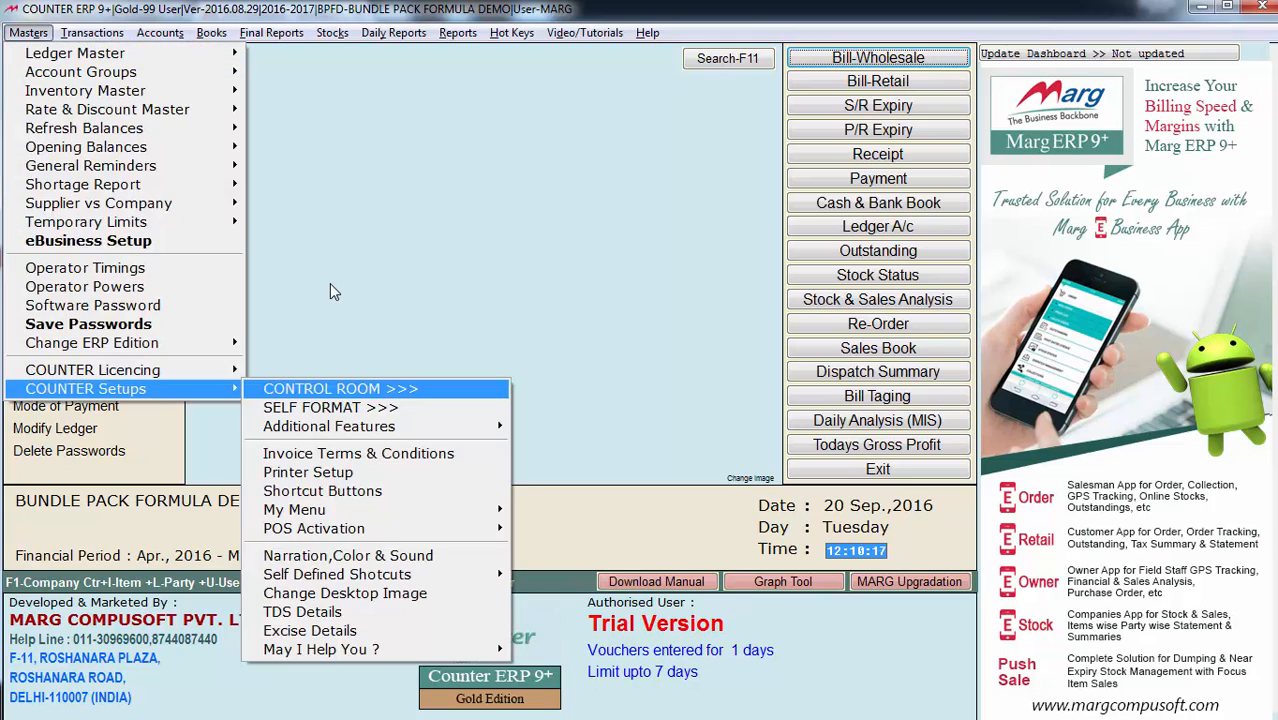
Search the Control Room for 'BU' bundle controls
left_click(340, 388)
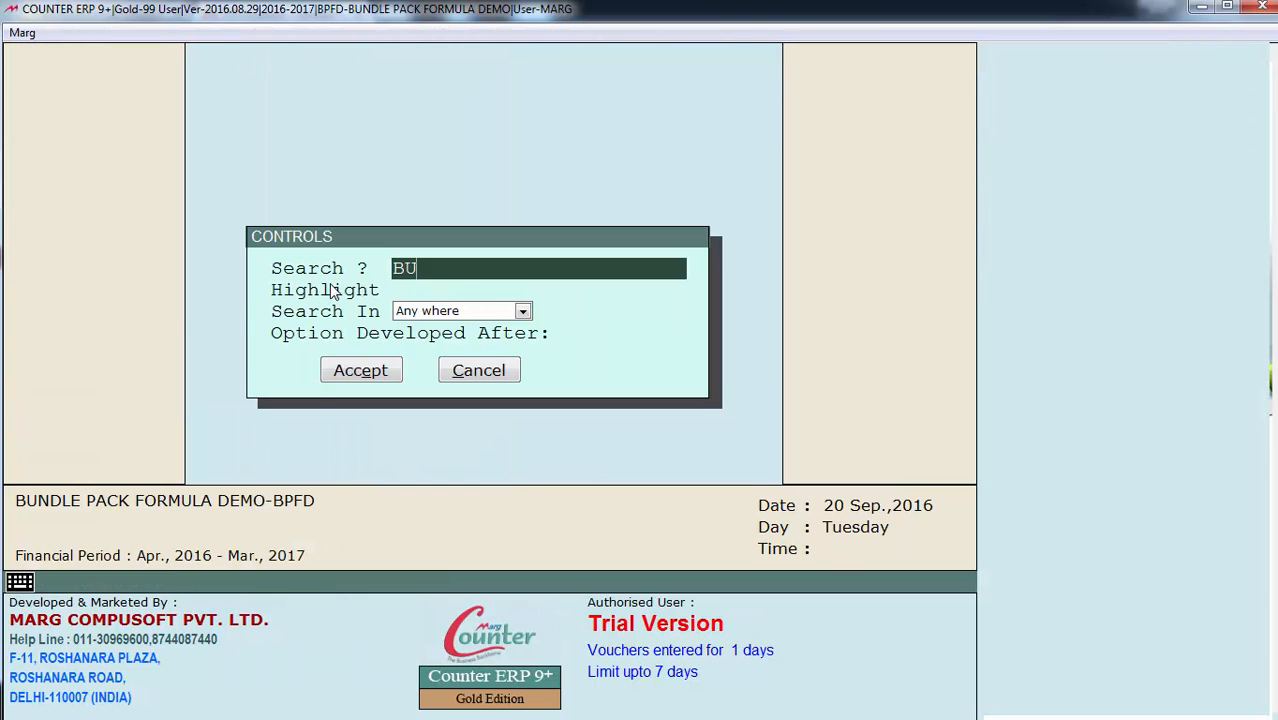
left_click(360, 368)
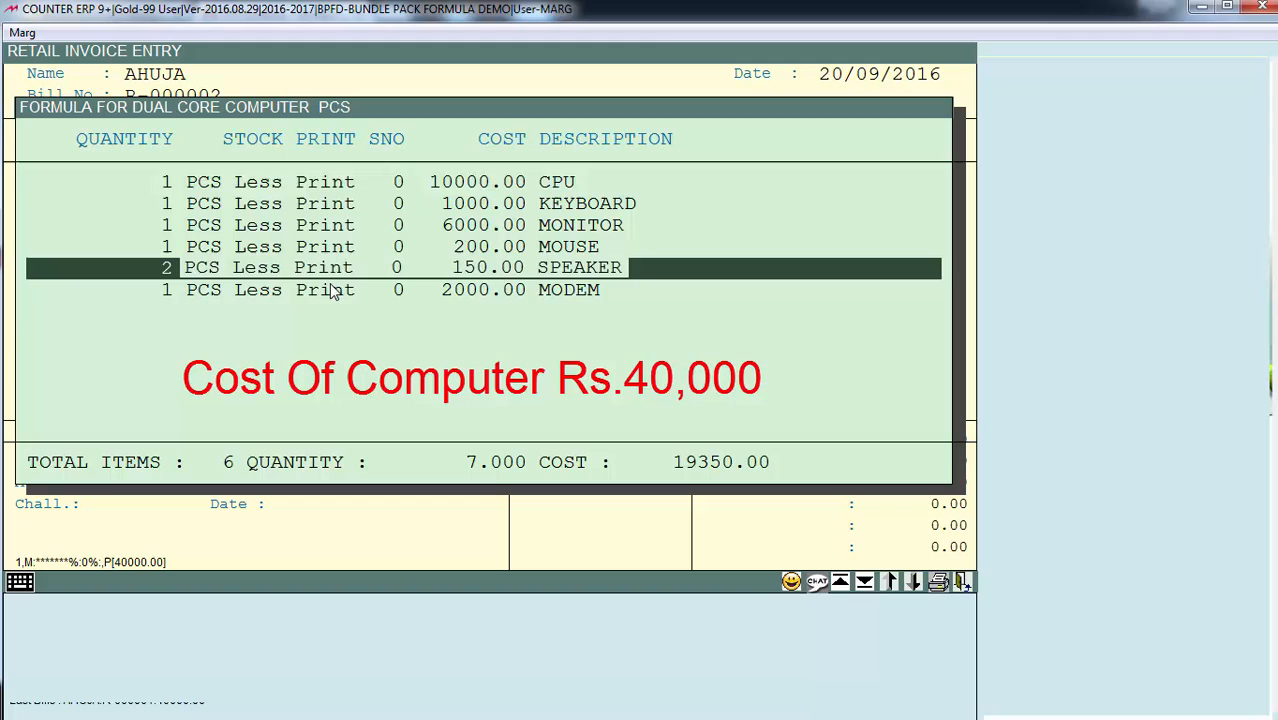
Close the bundle formula window to return to the bundle control settings
key("Down")
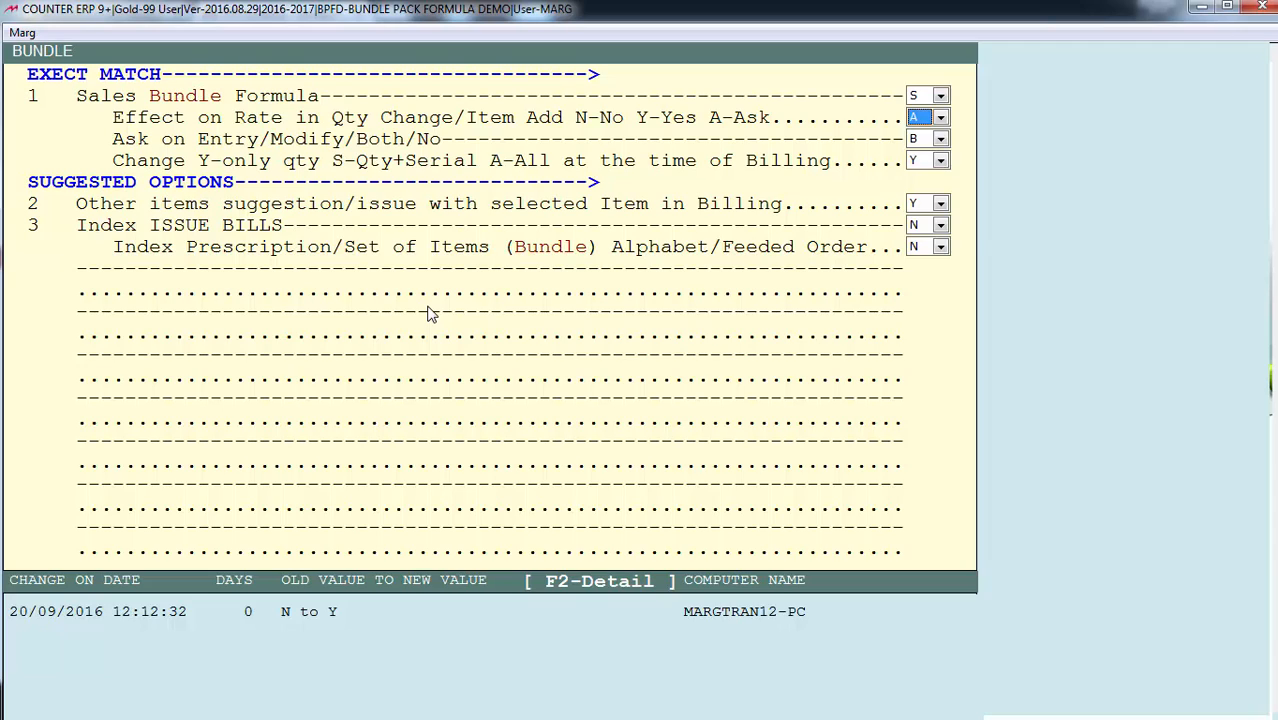
Review the Effect on Rate and Ask on Entry bundle choices, then leave the bundle settings
left_click(938, 116)
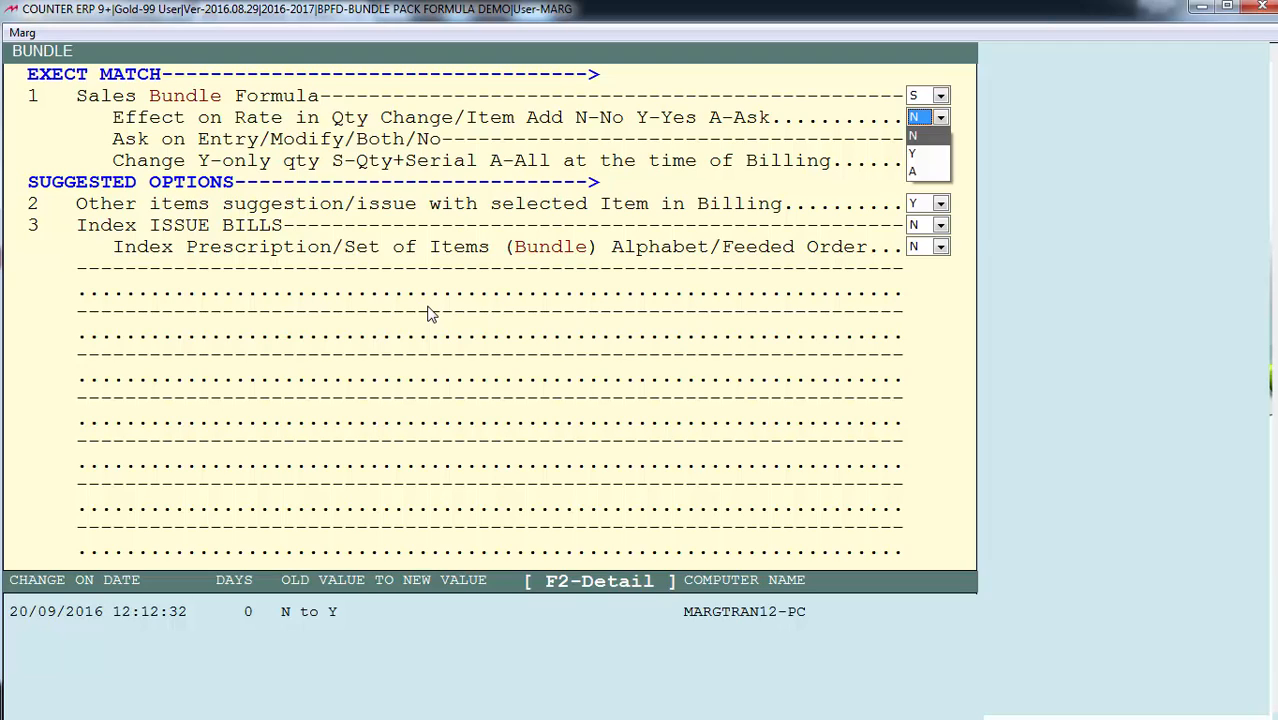
left_click(912, 152)
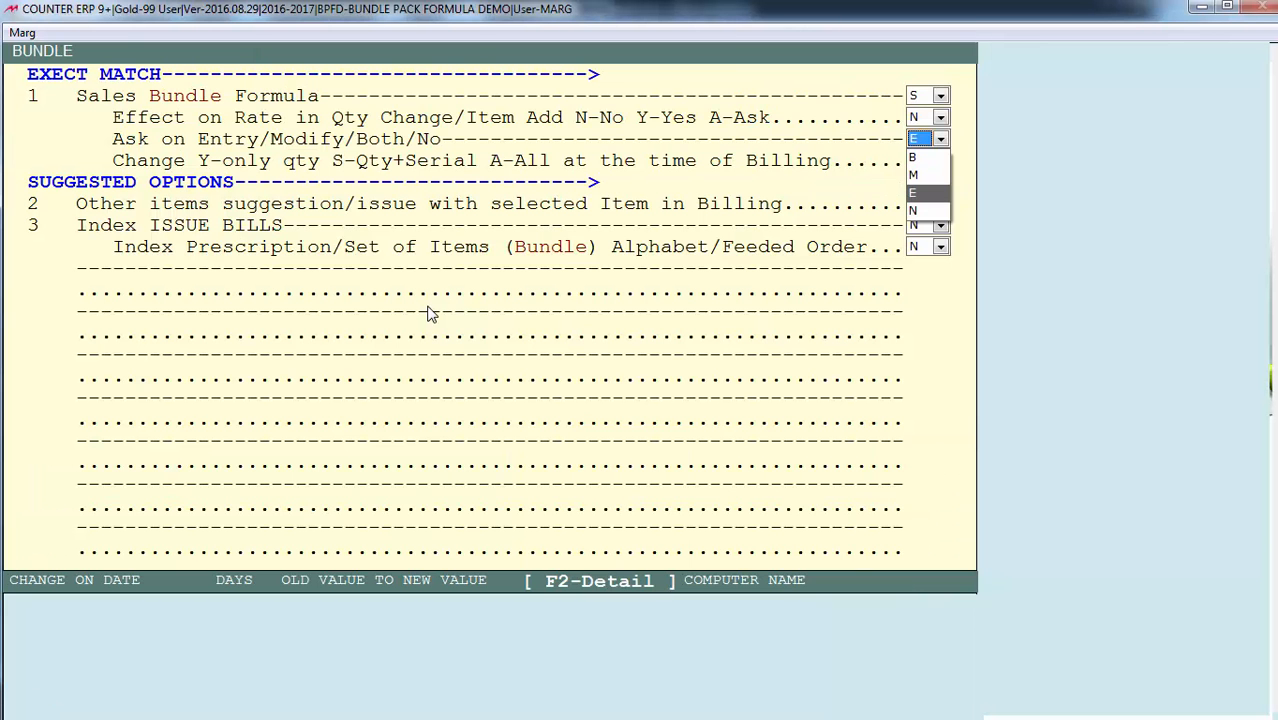
left_click(912, 176)
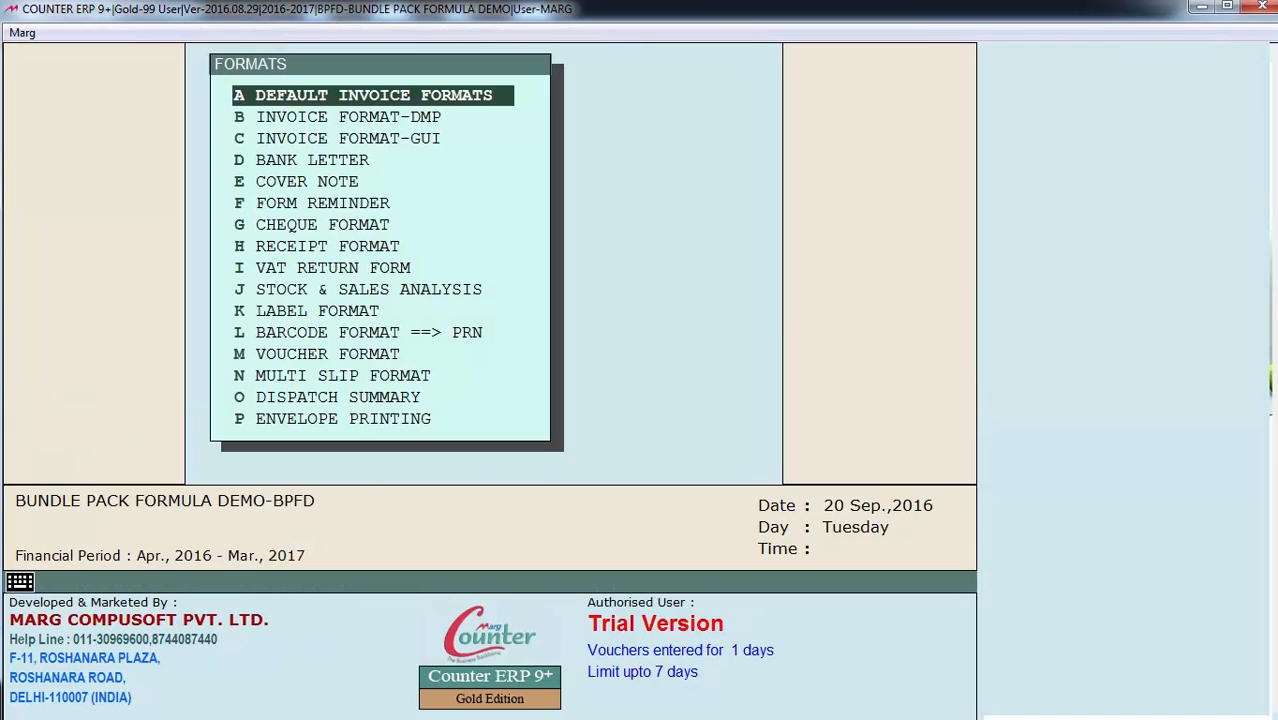
Select C INVOICE FORMAT-GUI and search to reach the INVOICE FORMAT INDEX settings
key("Down")
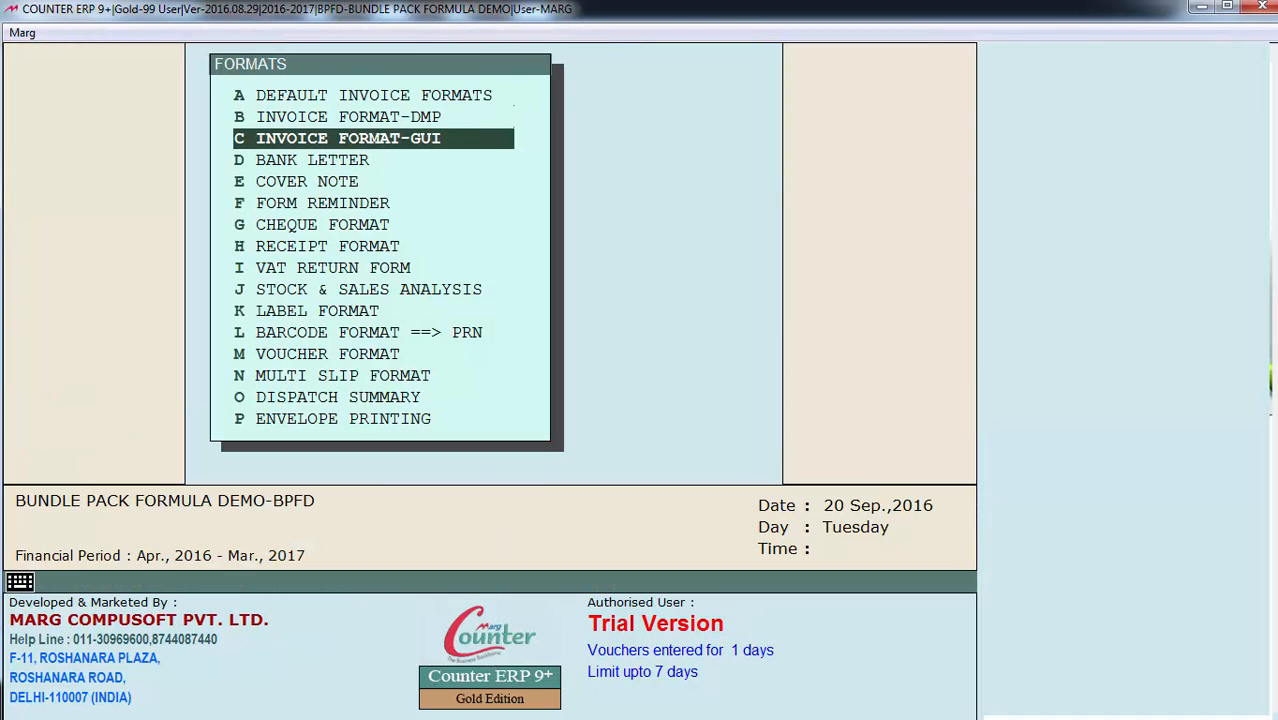
left_click(346, 138)
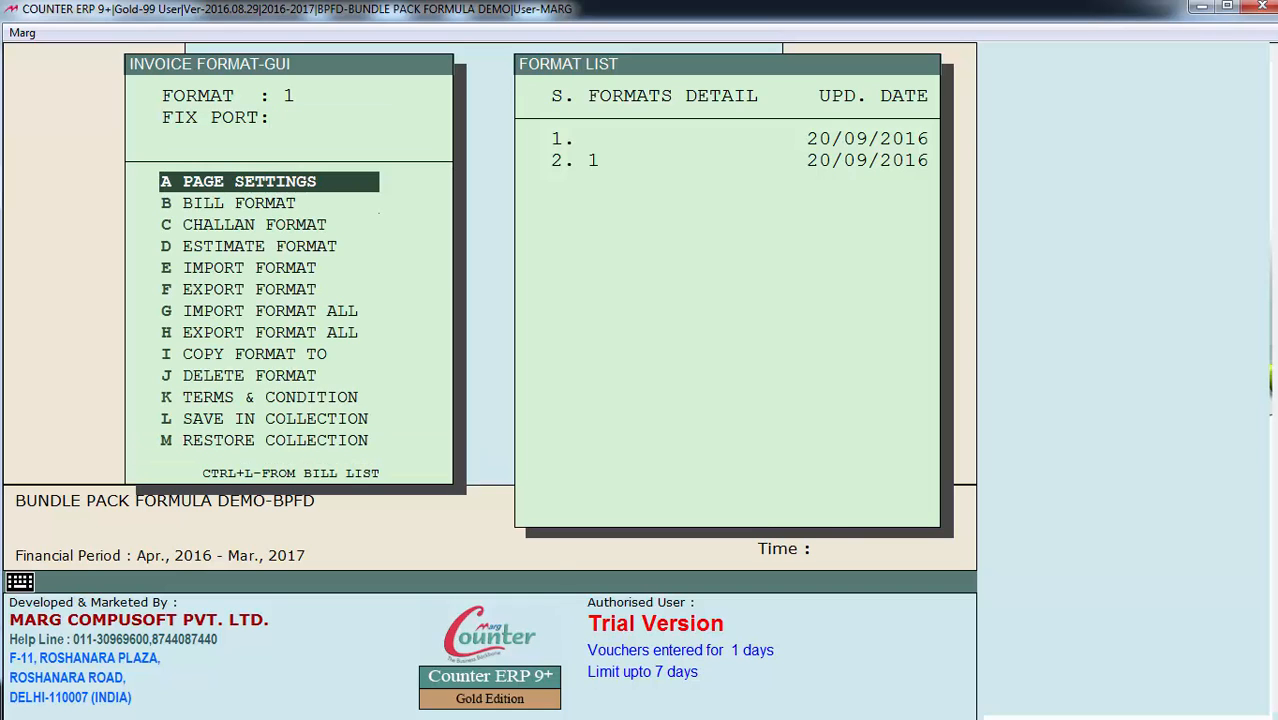
left_click(246, 180)
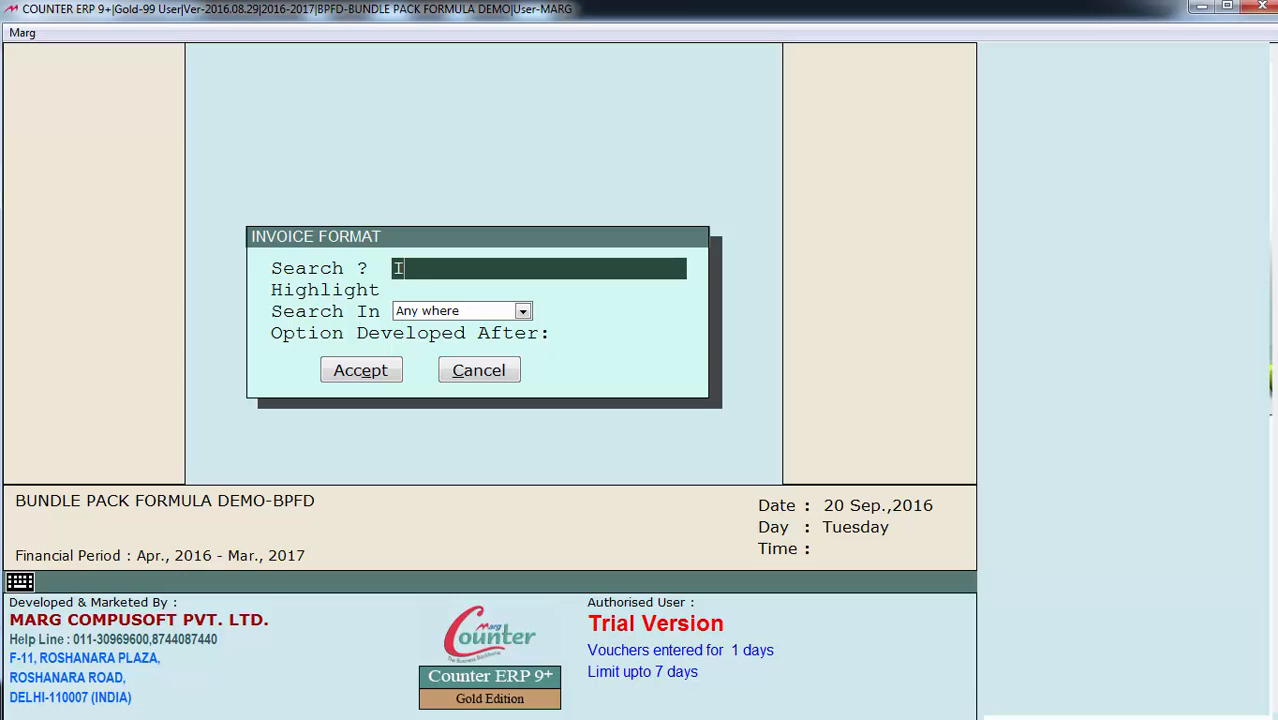
left_click(362, 368)
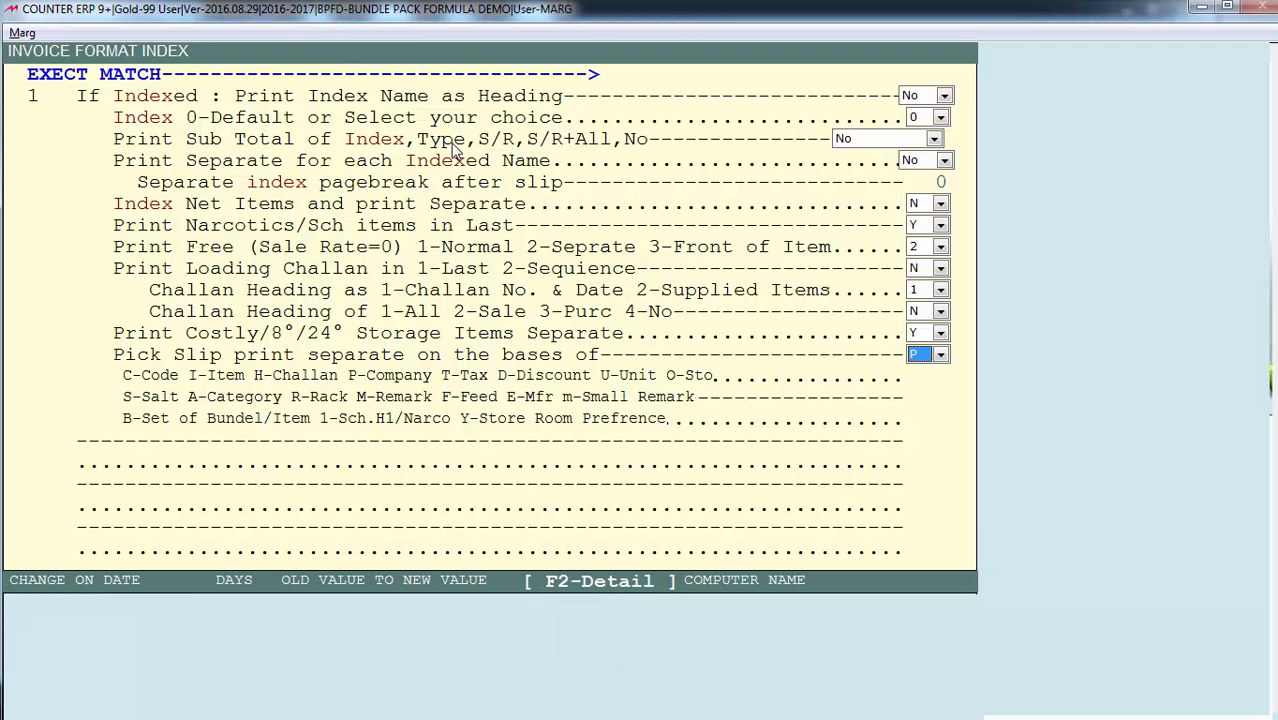